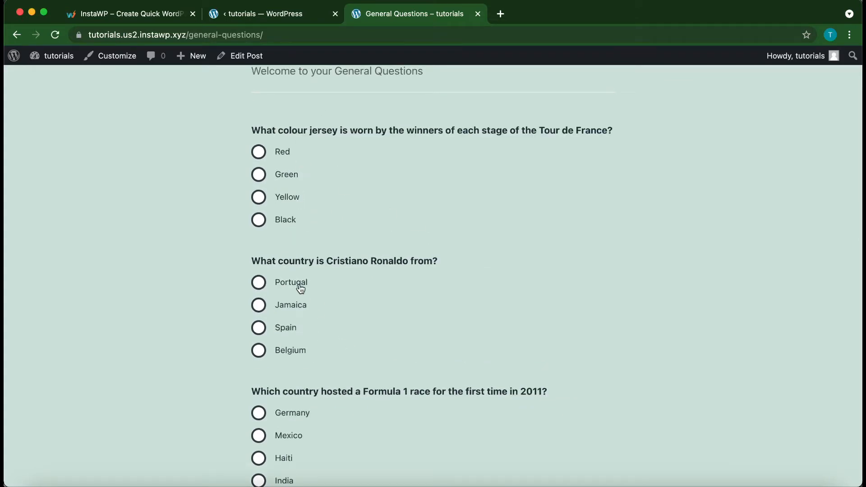
Scroll the live quiz down to its Submit button and close the General Questions page.
scroll(down, 3)
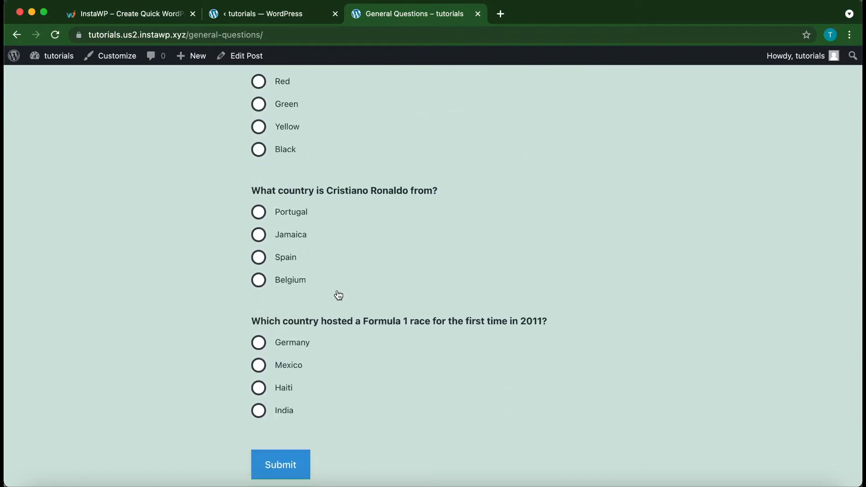
click(128, 13)
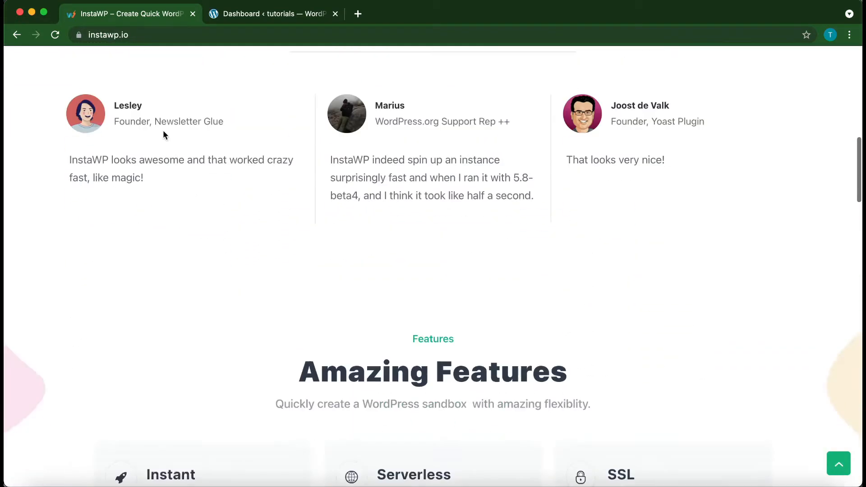
scroll(down, 3)
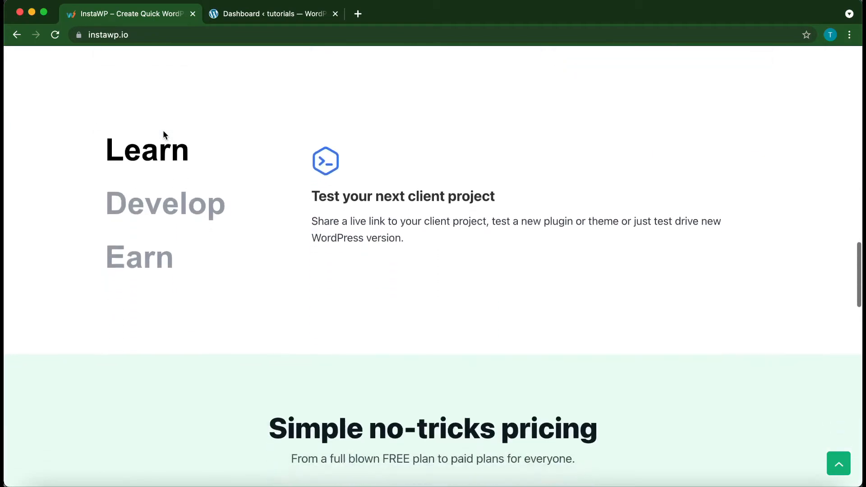
scroll(down, 3)
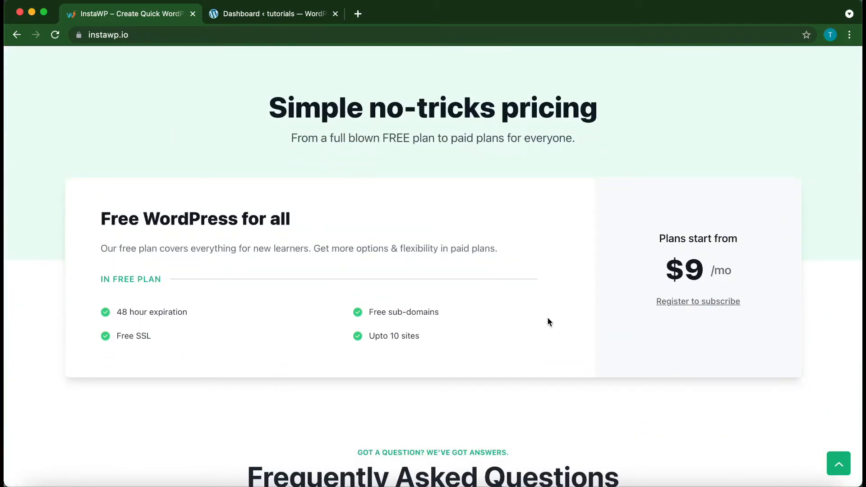
mouse_move(545, 329)
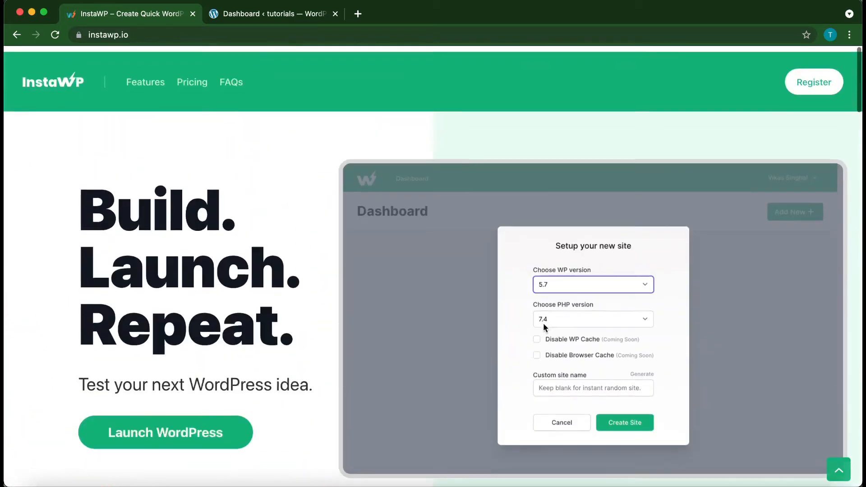
Switch to the WordPress admin dashboard and enter the QSM plugin area.
click(271, 13)
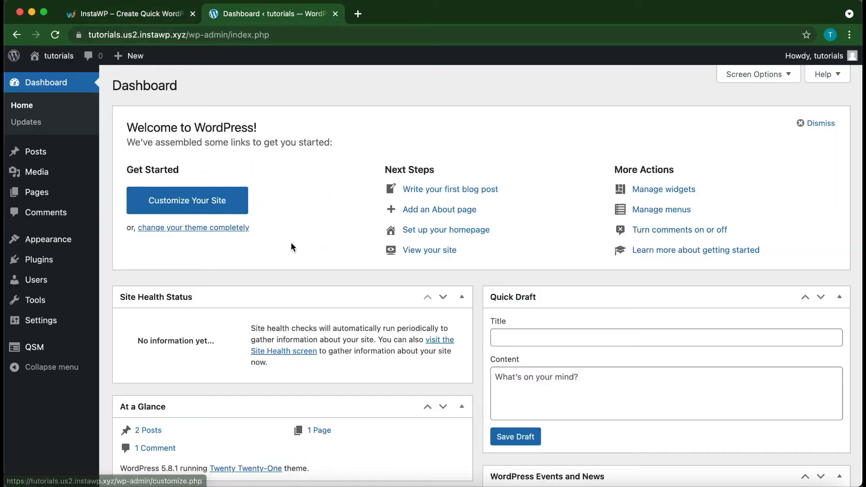
mouse_move(287, 275)
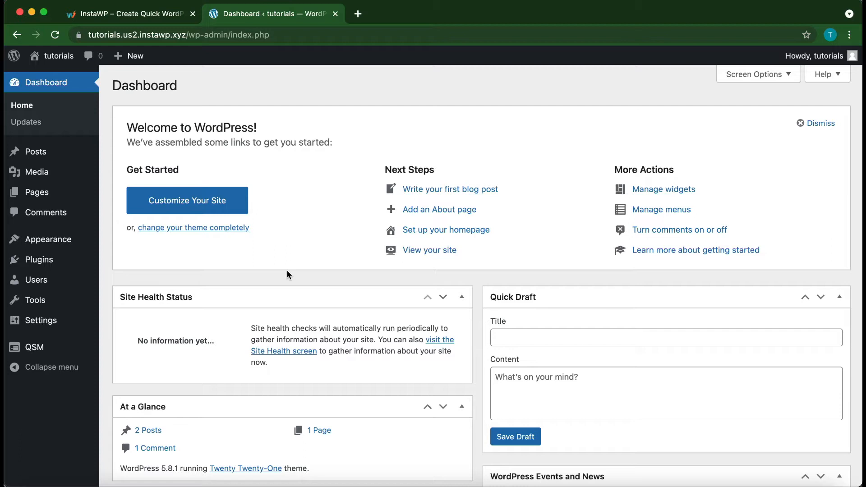
mouse_move(51, 346)
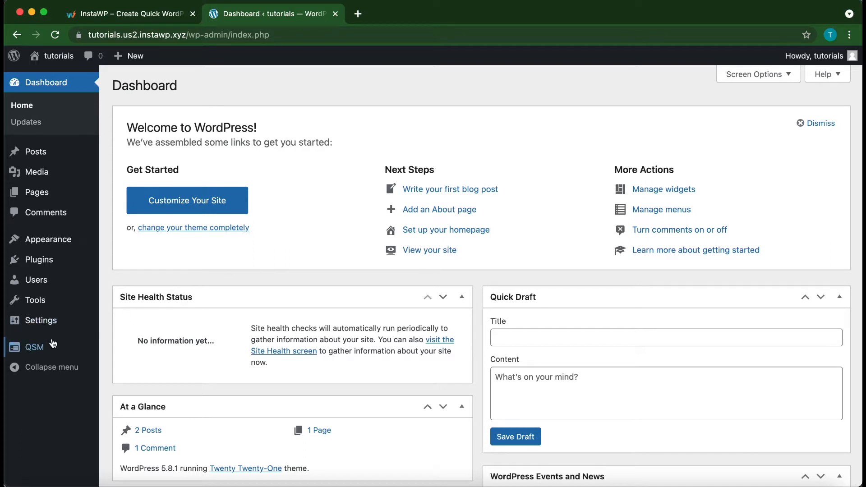
click(33, 347)
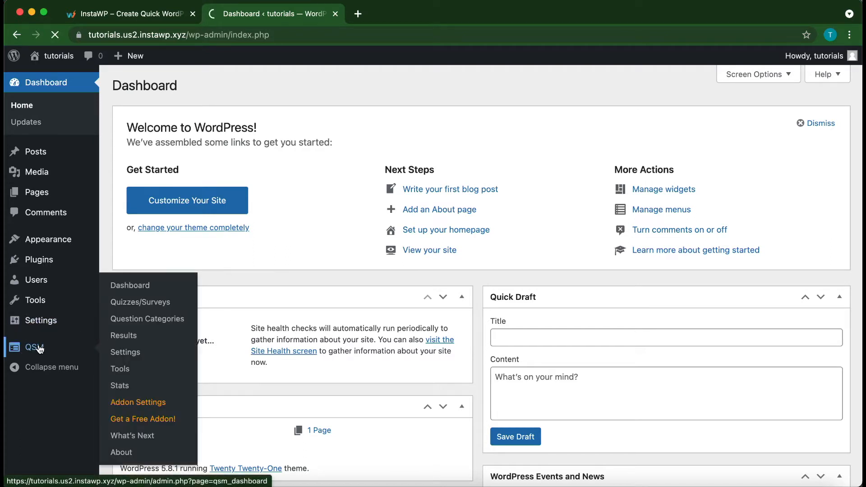
Go from the QSM dashboard to the Quizzes/Surveys list showing General Questions.
click(130, 285)
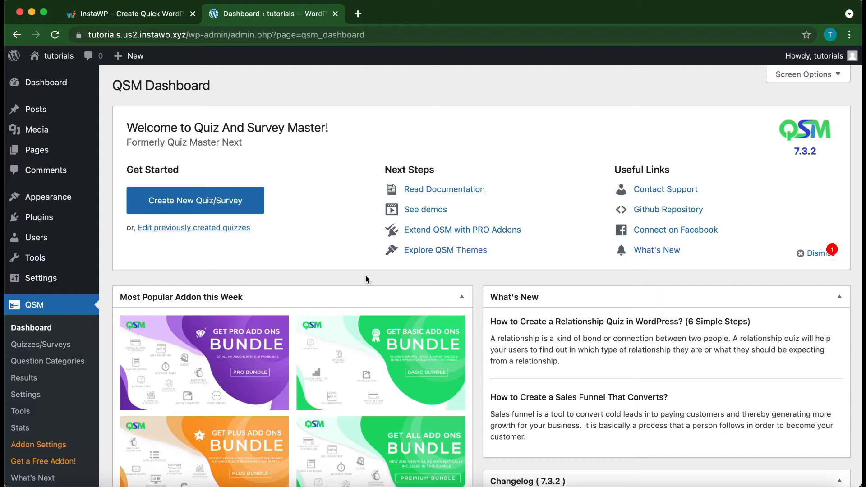
mouse_move(354, 267)
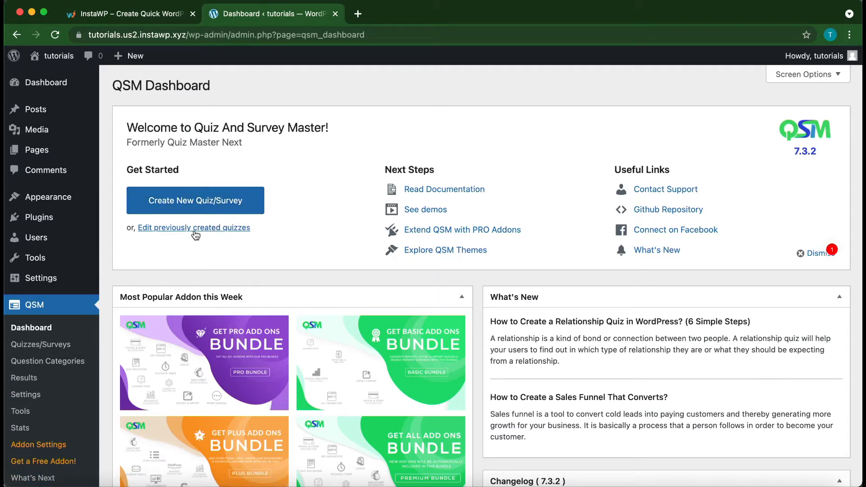
mouse_move(194, 227)
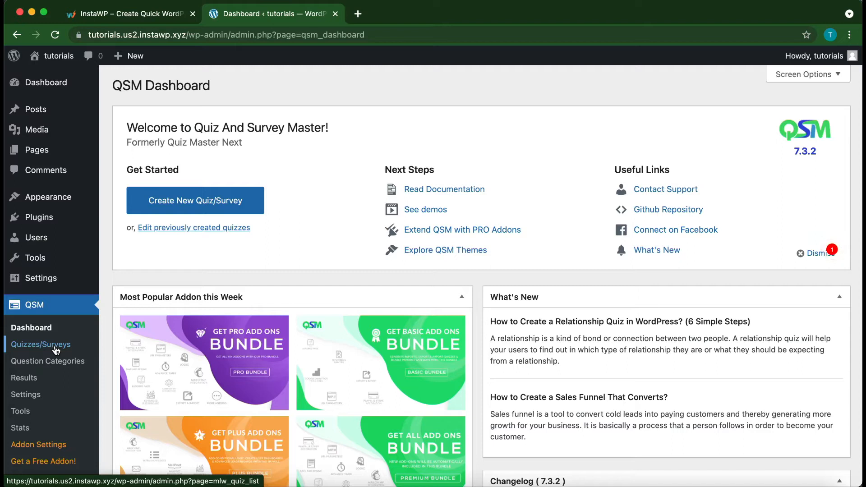
click(41, 343)
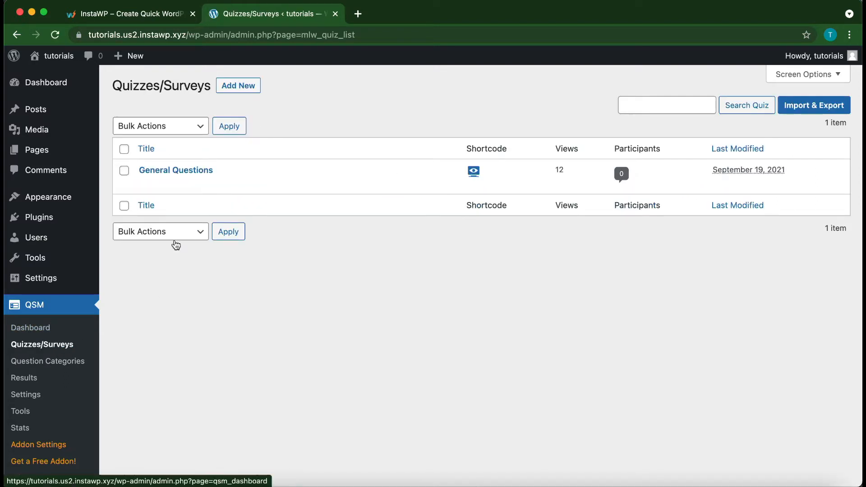
mouse_move(176, 171)
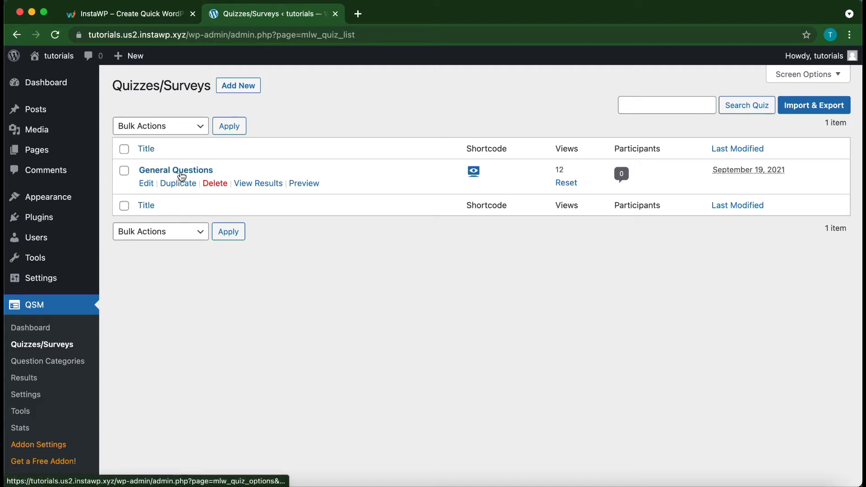
Open the General Questions quiz and edit the 'What is the world's largest ocean?' question.
click(176, 169)
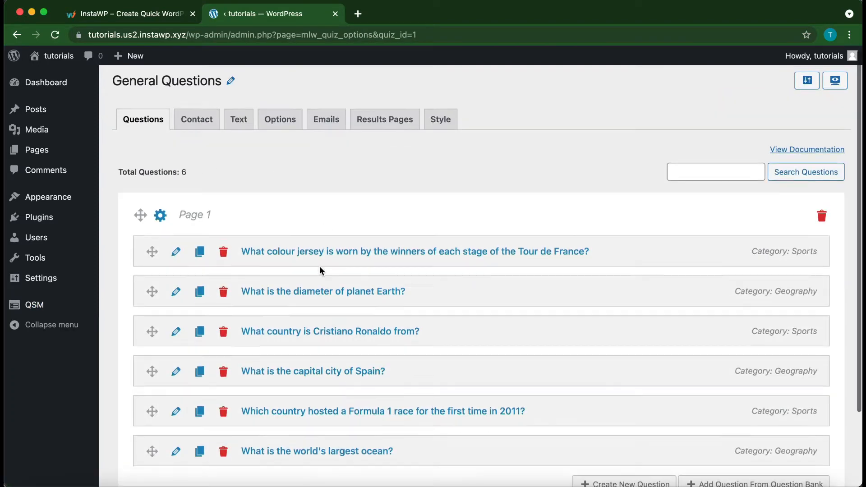
scroll(down, 3)
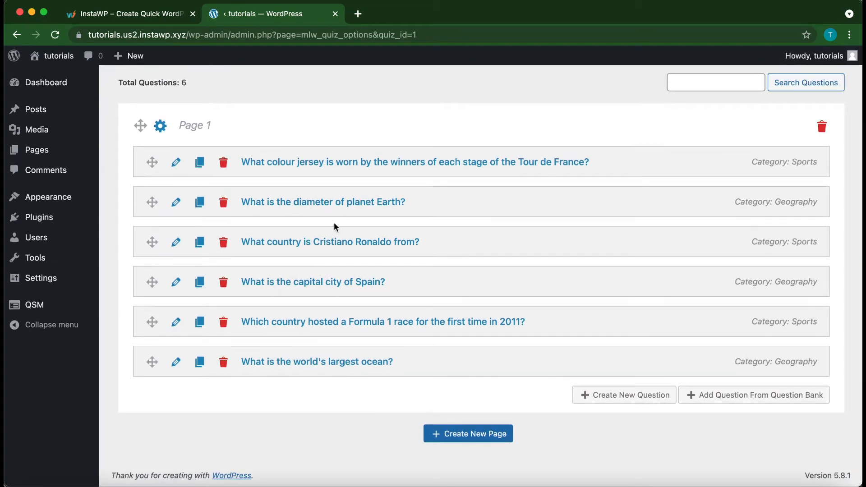
mouse_move(651, 242)
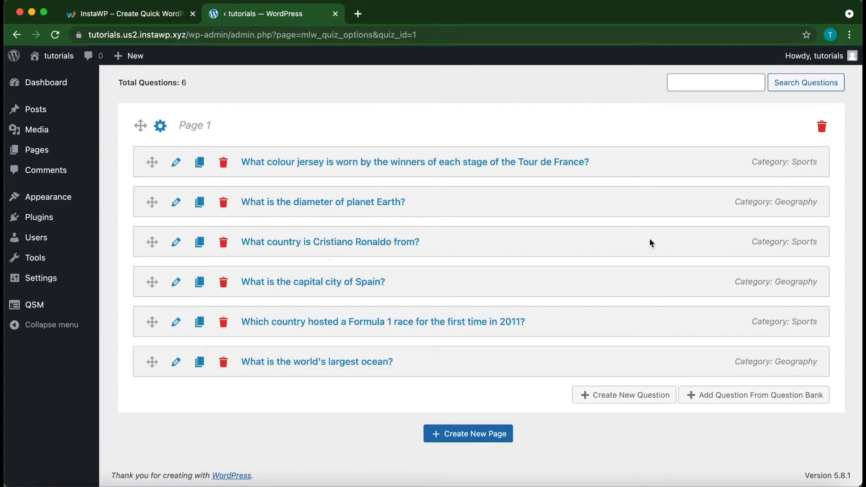
mouse_move(789, 364)
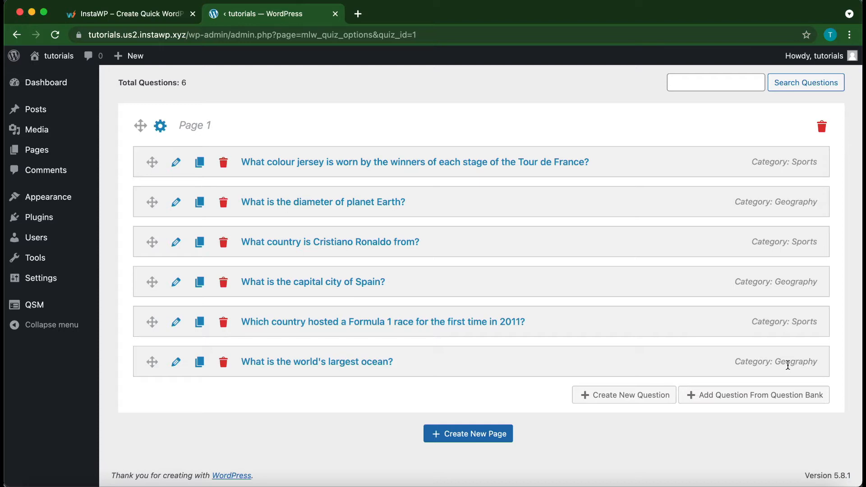
mouse_move(719, 348)
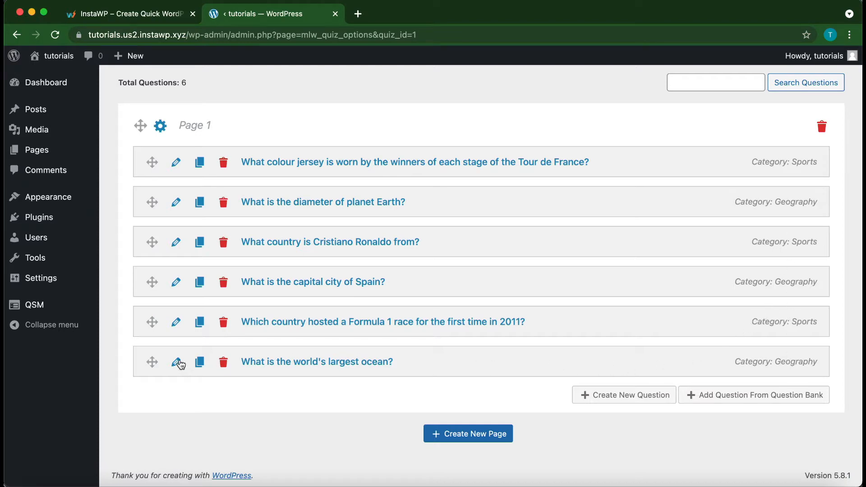
click(176, 362)
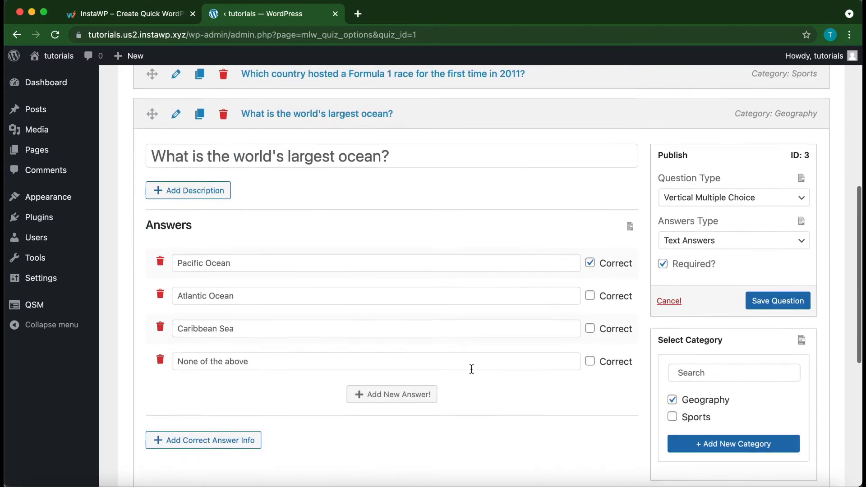
scroll(down, 3)
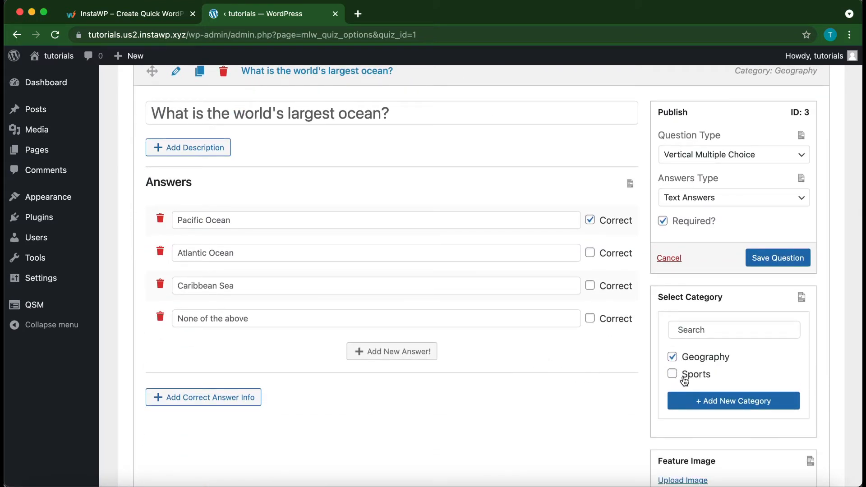
Add a new question category named 'test' and save it.
click(733, 401)
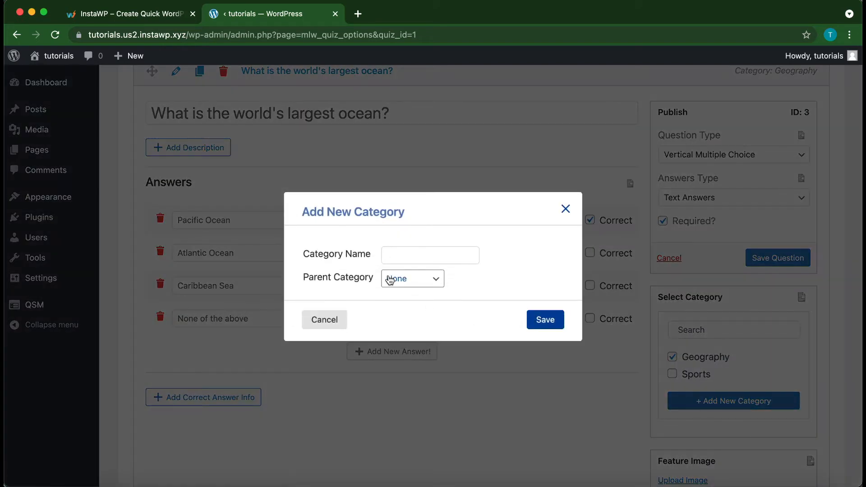
text(test)
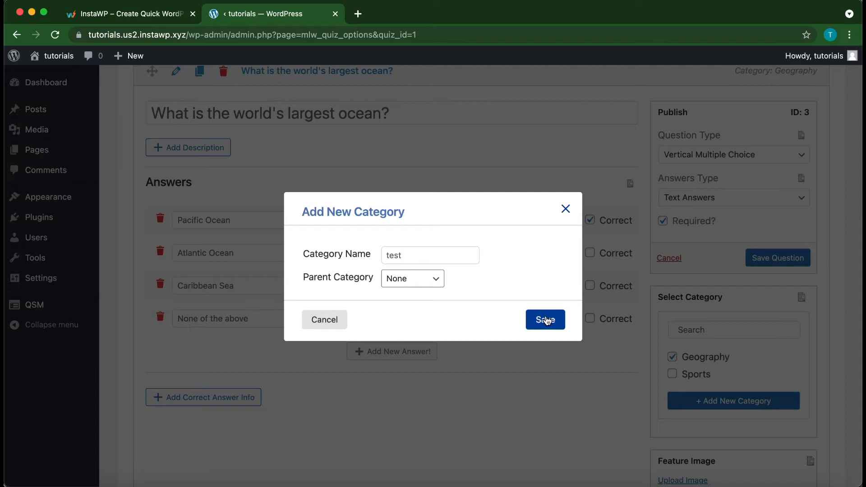
click(545, 320)
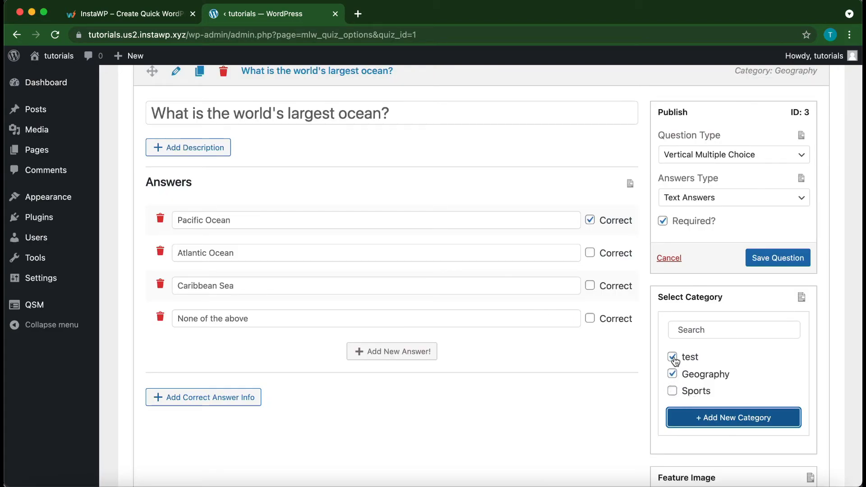
Untick the test category so Geography remains the question's only category, and save.
click(672, 357)
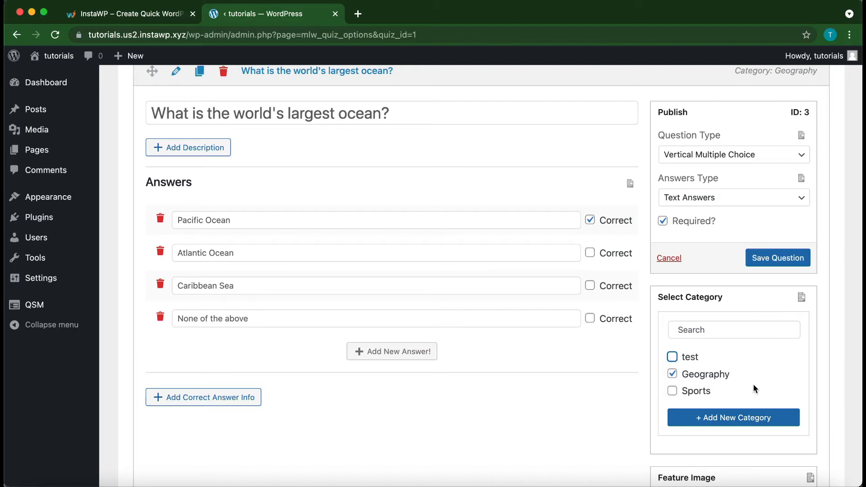
click(777, 258)
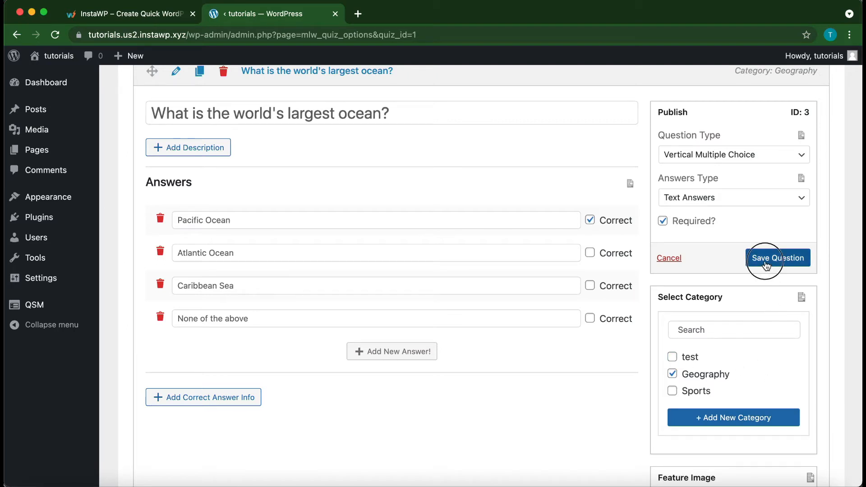
mouse_move(593, 268)
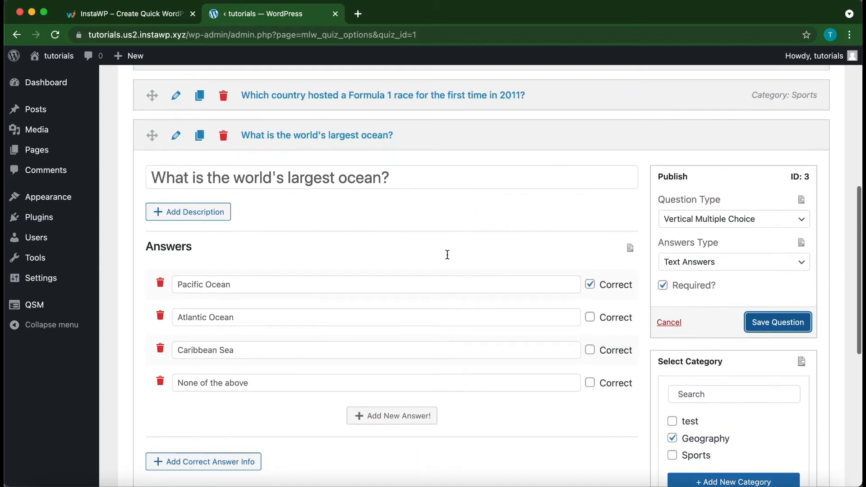
Save the ocean question and return to the six-question list with the saved notice.
click(777, 322)
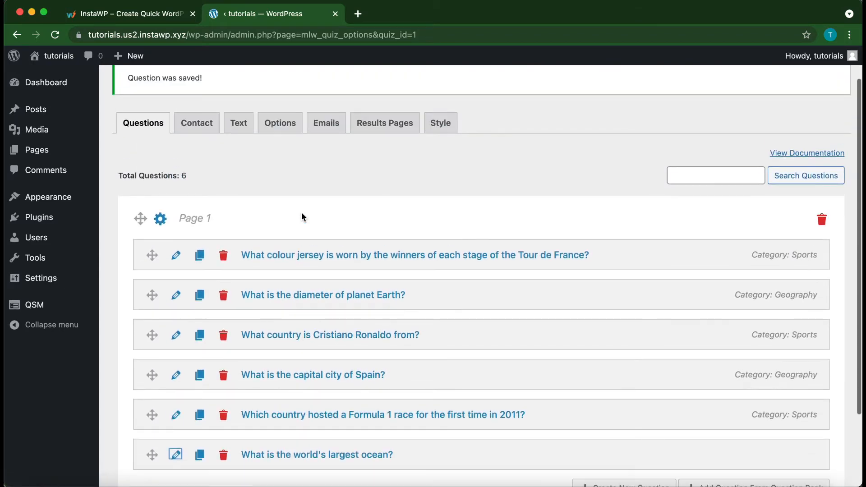
mouse_move(324, 232)
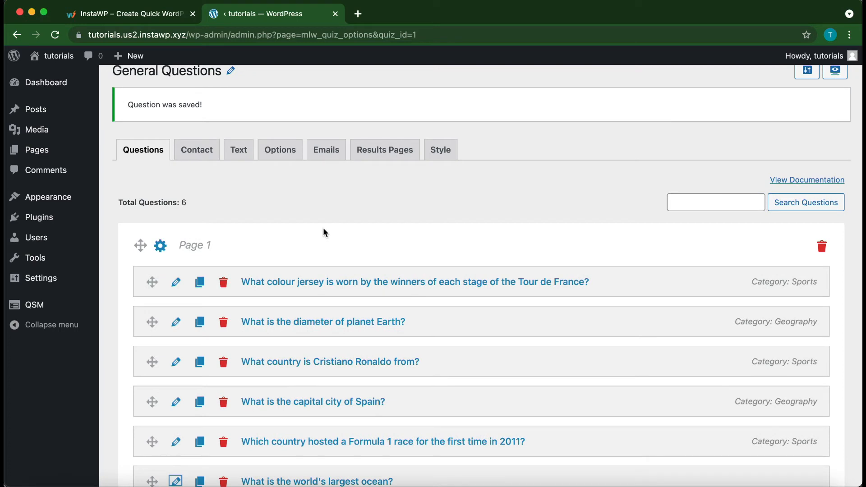
mouse_move(317, 208)
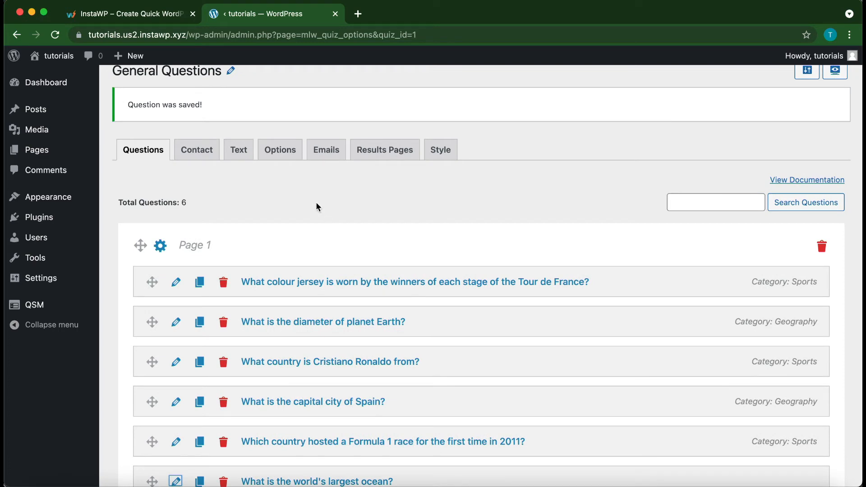
Go to the quiz's Options settings and reach Questions Categories and Random Questions.
click(279, 149)
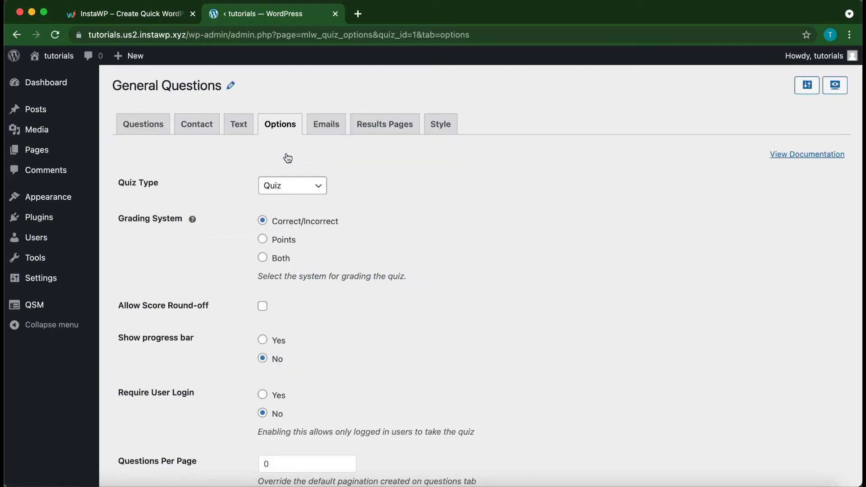
mouse_move(317, 178)
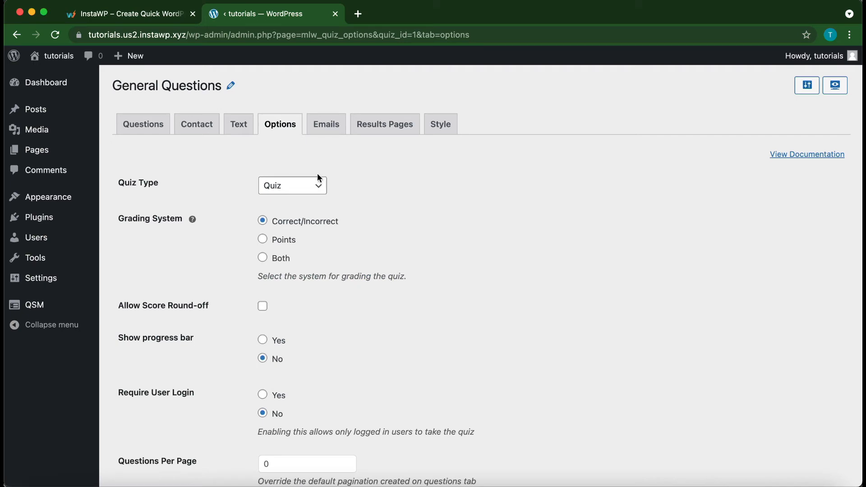
scroll(down, 3)
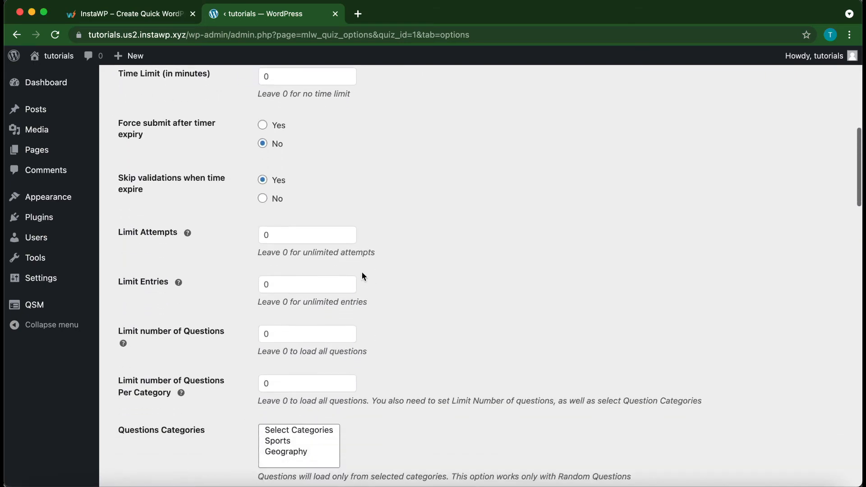
scroll(down, 3)
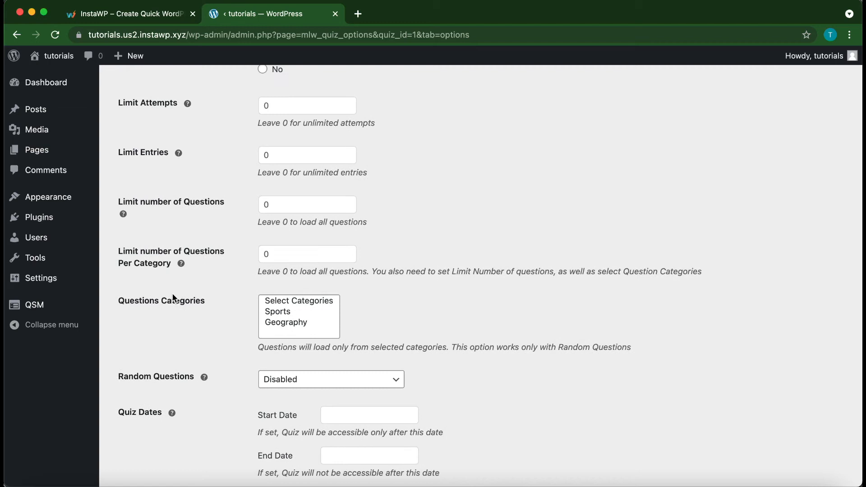
mouse_move(195, 306)
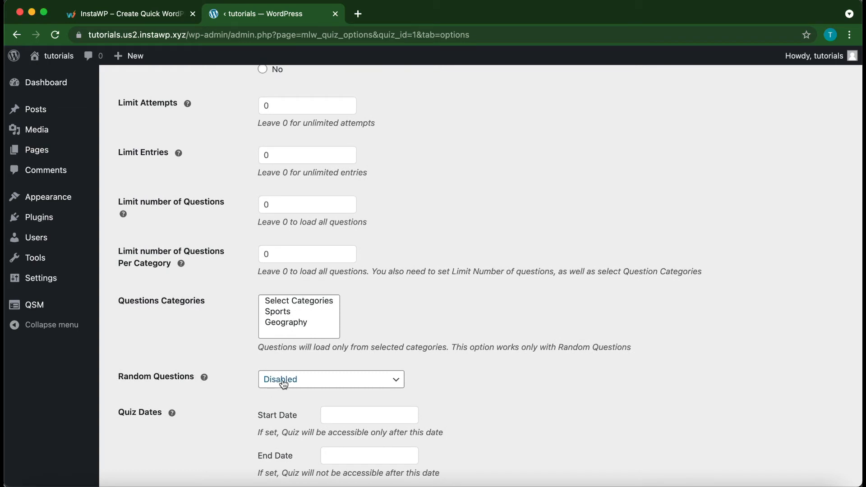
Set Random Questions to 'Random Questions And Answers'.
click(330, 380)
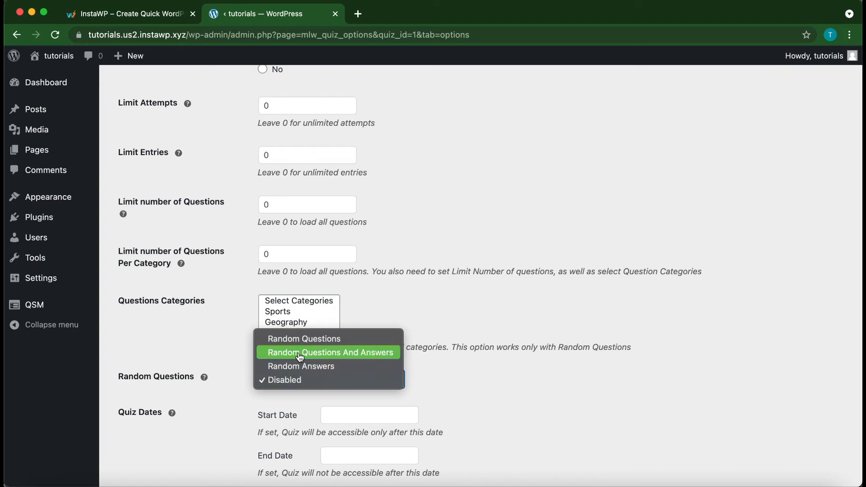
mouse_move(312, 356)
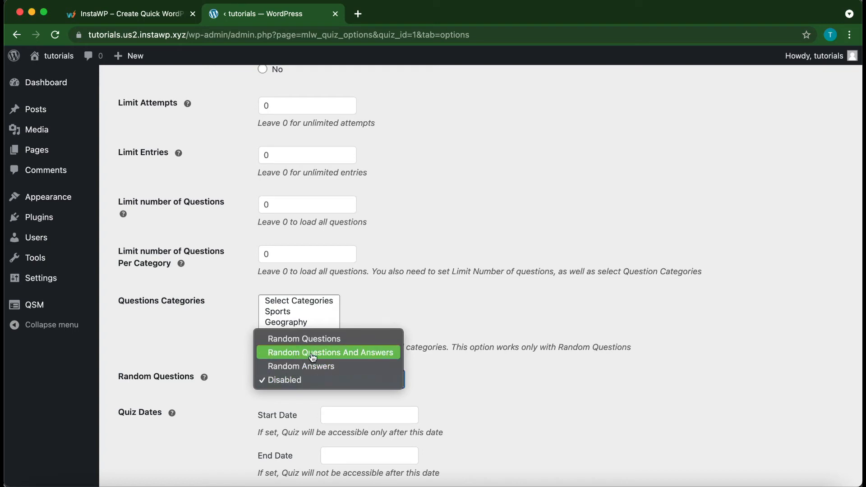
mouse_move(303, 338)
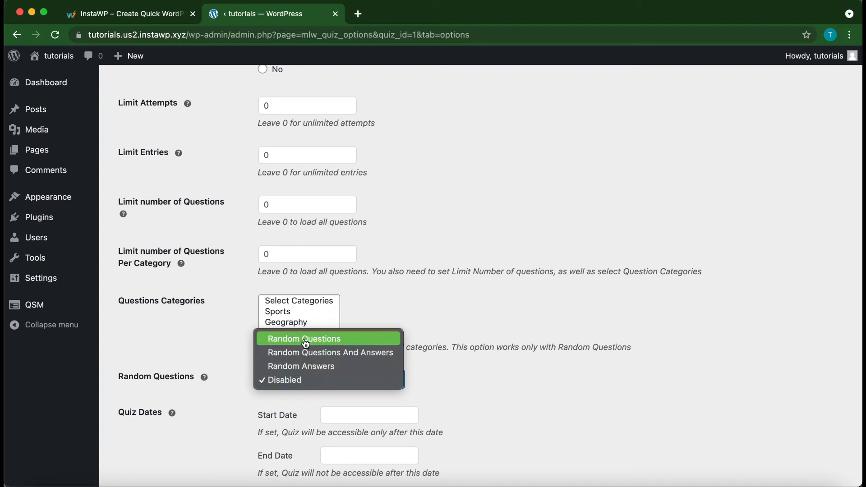
click(330, 353)
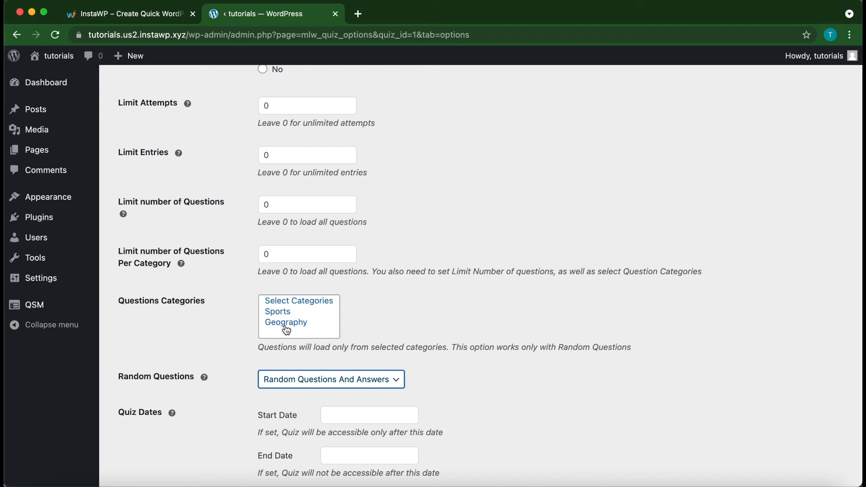
Select Sports as the only category the quiz draws its questions from.
click(278, 311)
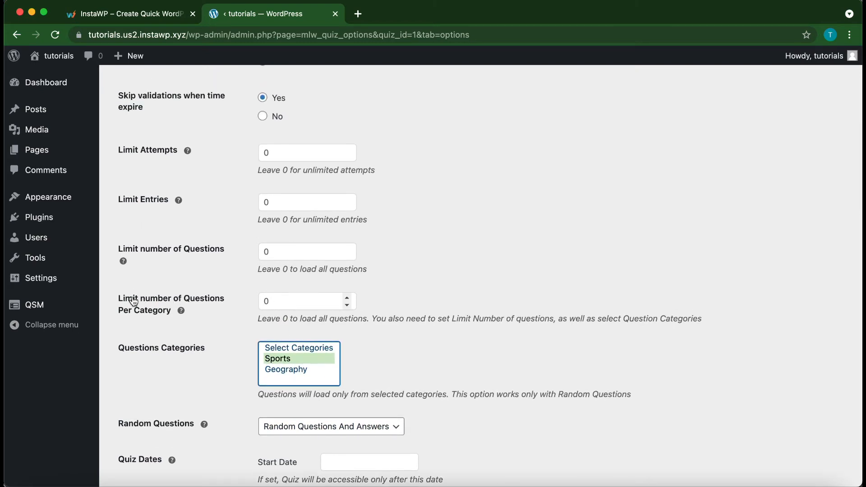
mouse_move(246, 302)
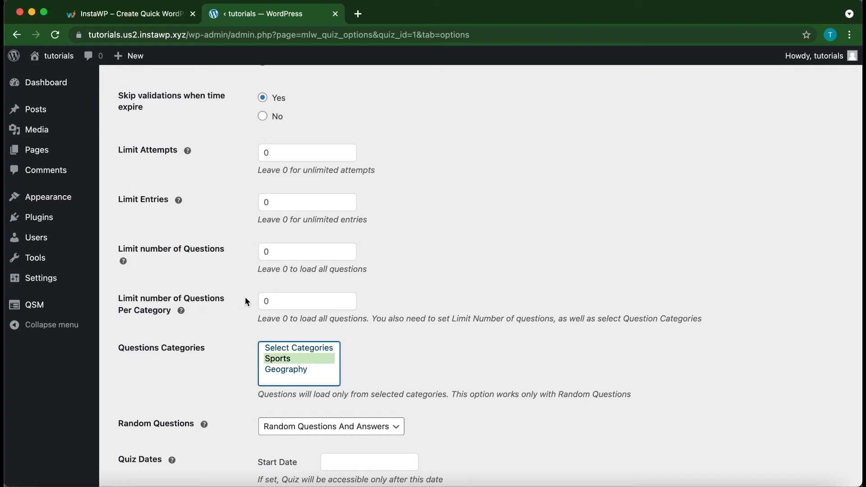
click(306, 301)
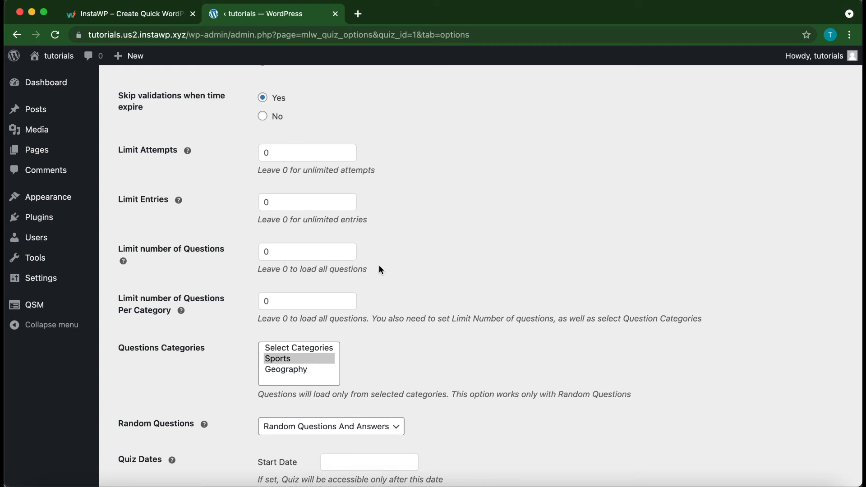
Save Changes on the Options tab to store Sports category and question-and-answer randomization.
scroll(down, 3)
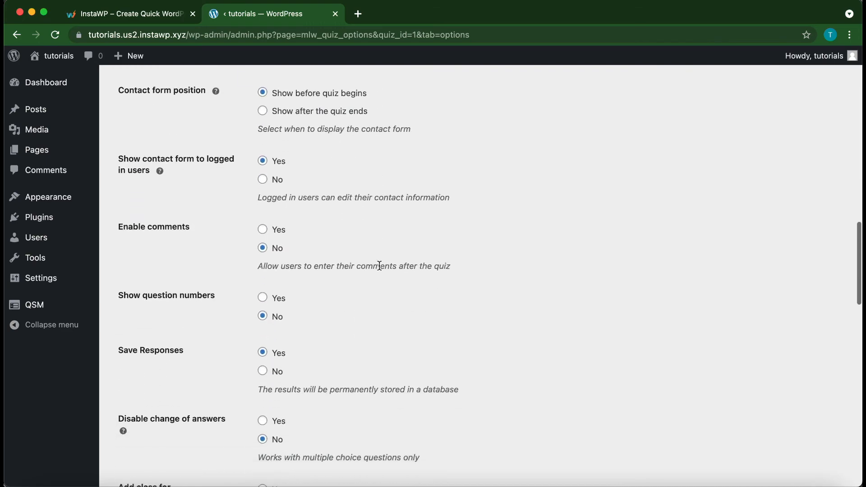
scroll(down, 3)
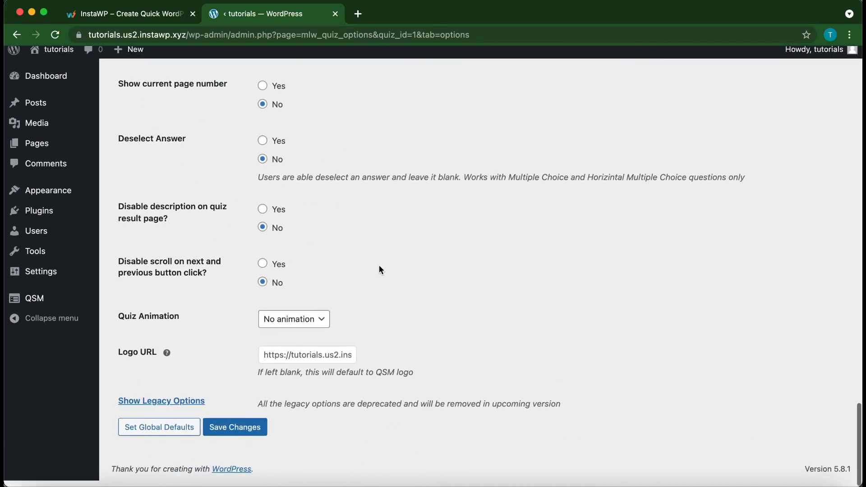
click(235, 426)
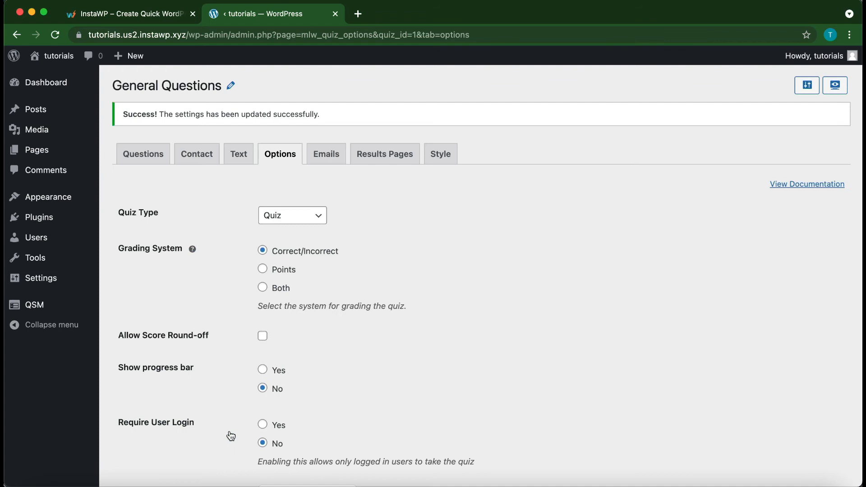
mouse_move(353, 372)
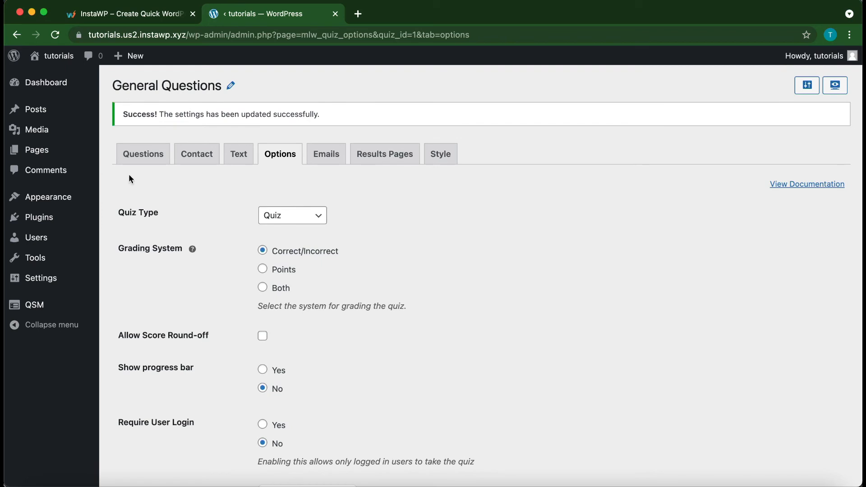
mouse_move(36, 109)
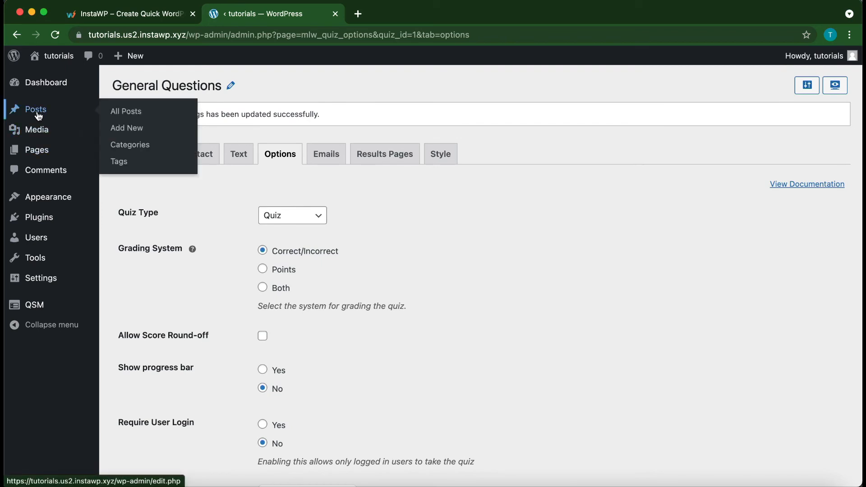
View the published General Questions post from the Posts list in a new tab.
right_click(36, 109)
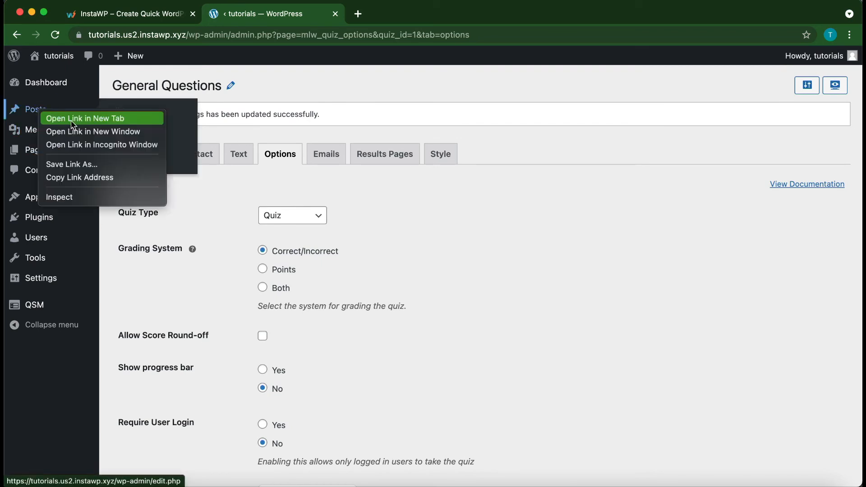
click(85, 118)
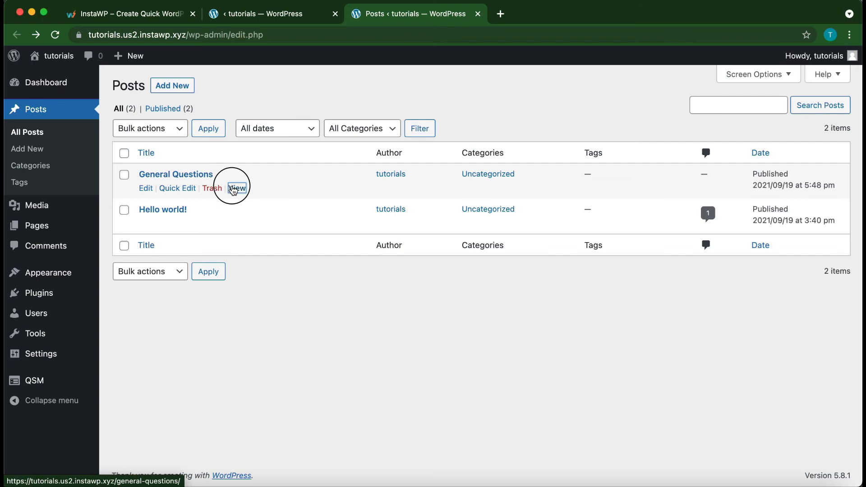
click(236, 188)
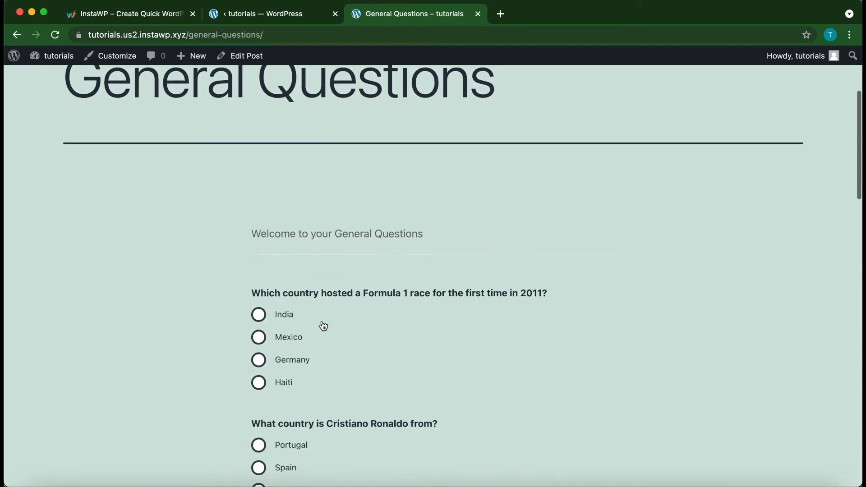
Scroll the live quiz to check it lists only three Sports questions in shuffled order.
scroll(down, 3)
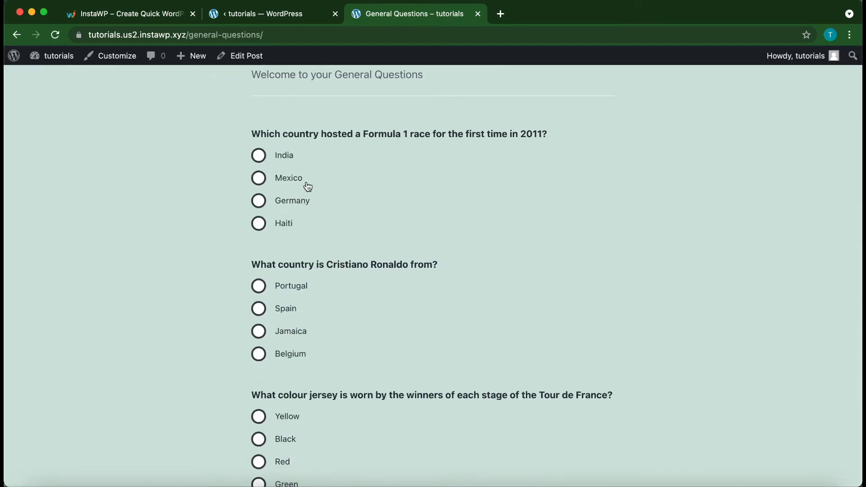
scroll(down, 3)
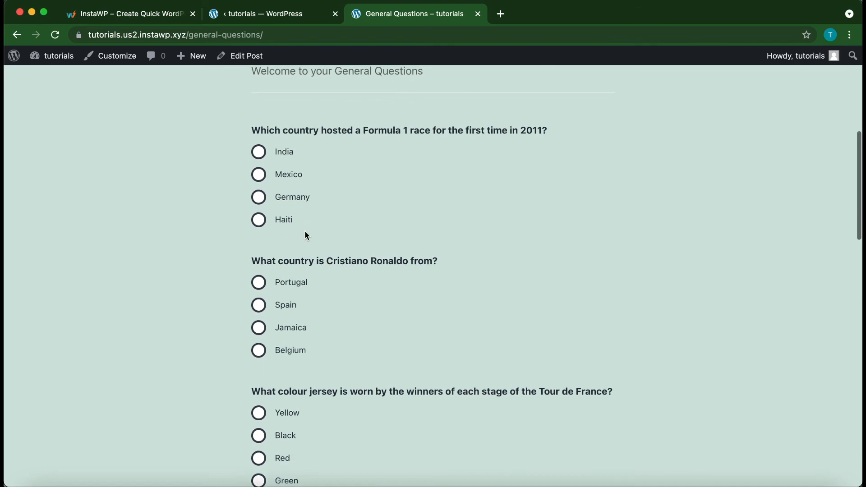
mouse_move(387, 225)
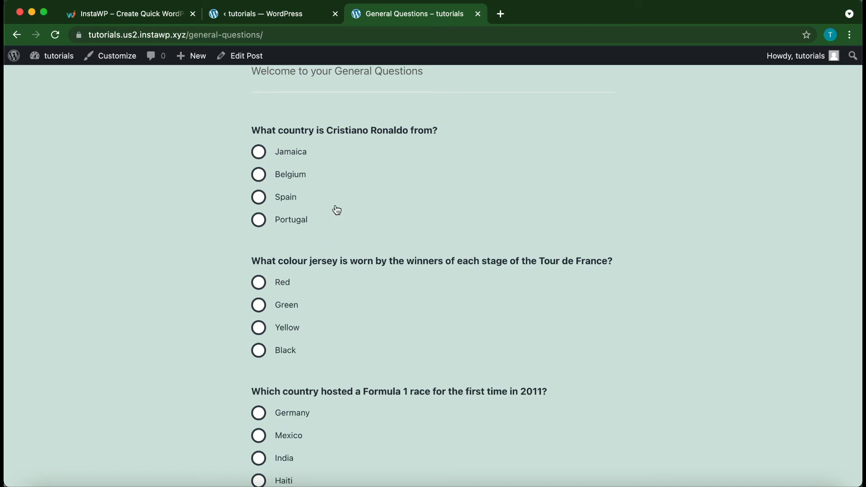
mouse_move(298, 142)
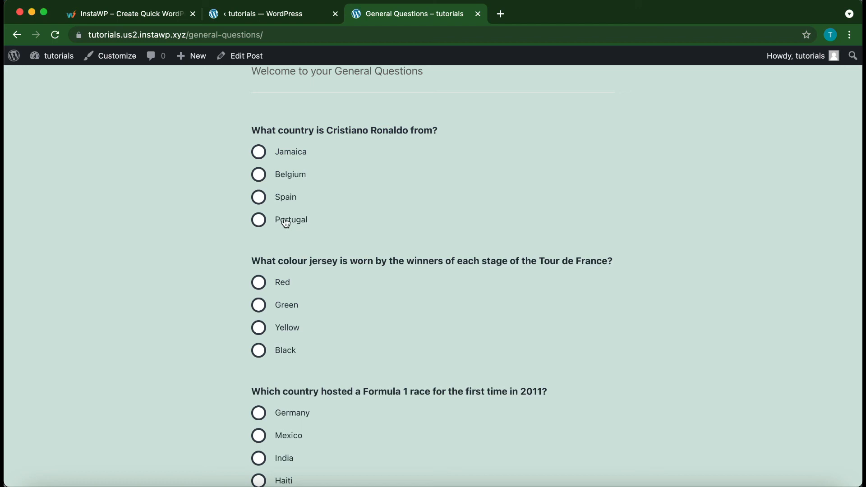
mouse_move(301, 159)
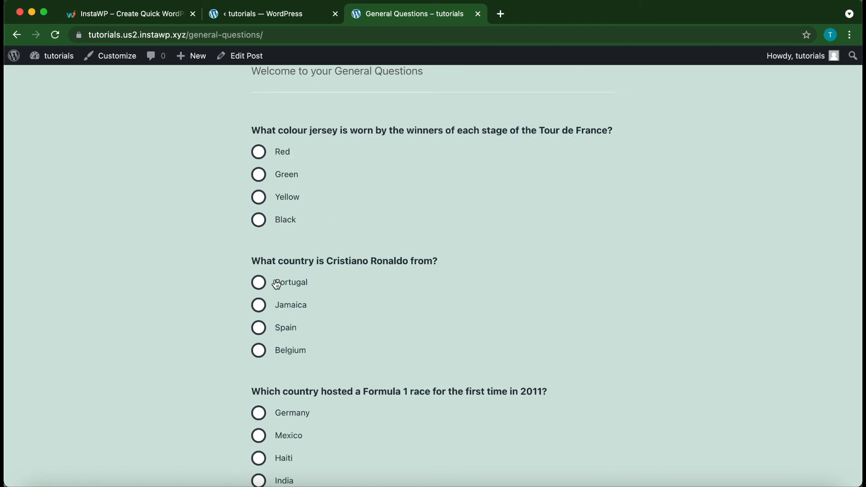
mouse_move(300, 288)
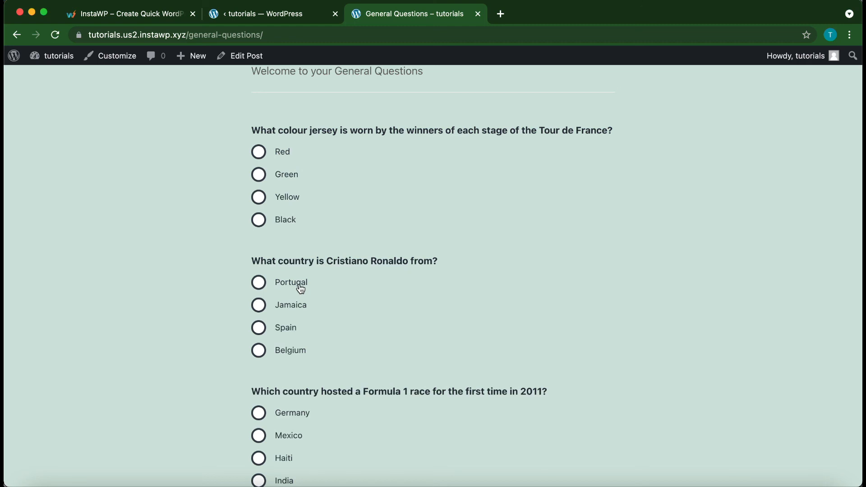
scroll(down, 3)
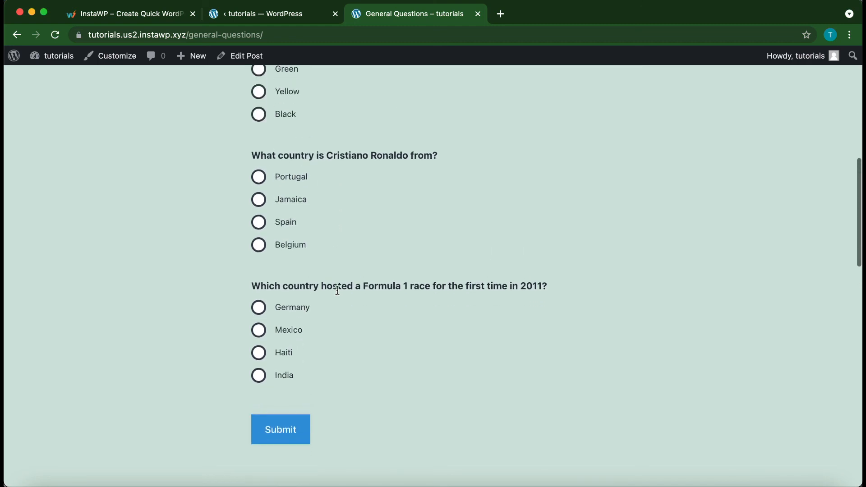
scroll(up, 3)
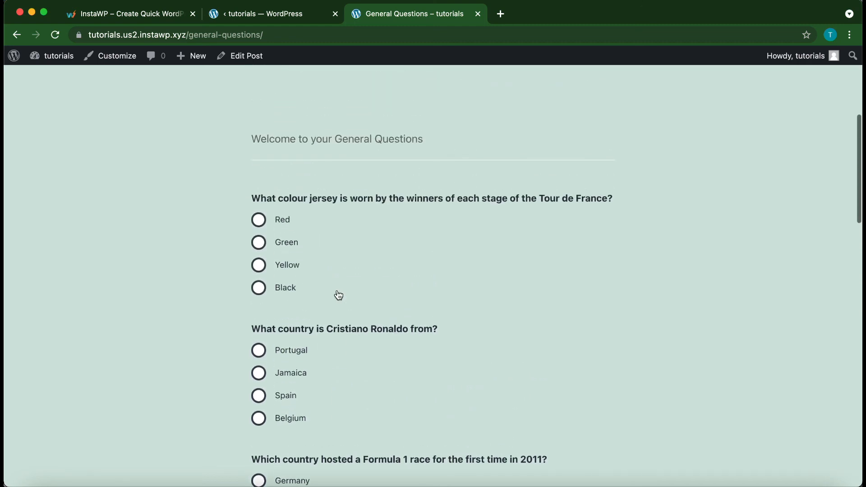
scroll(down, 3)
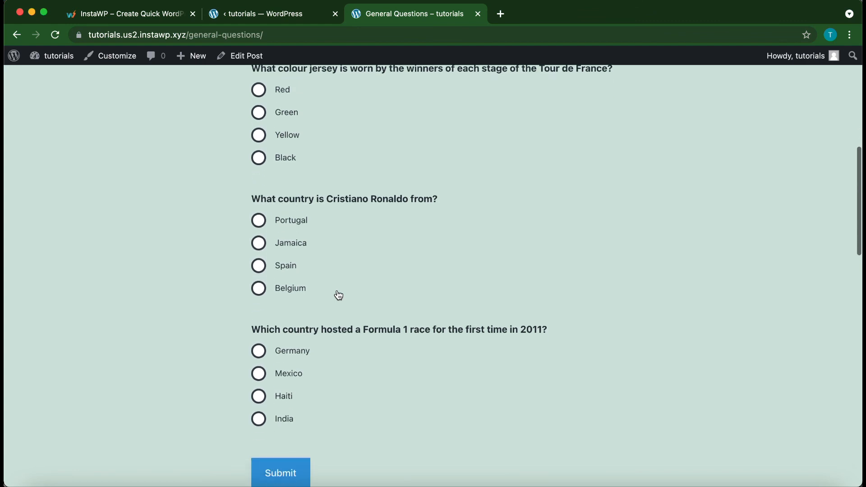